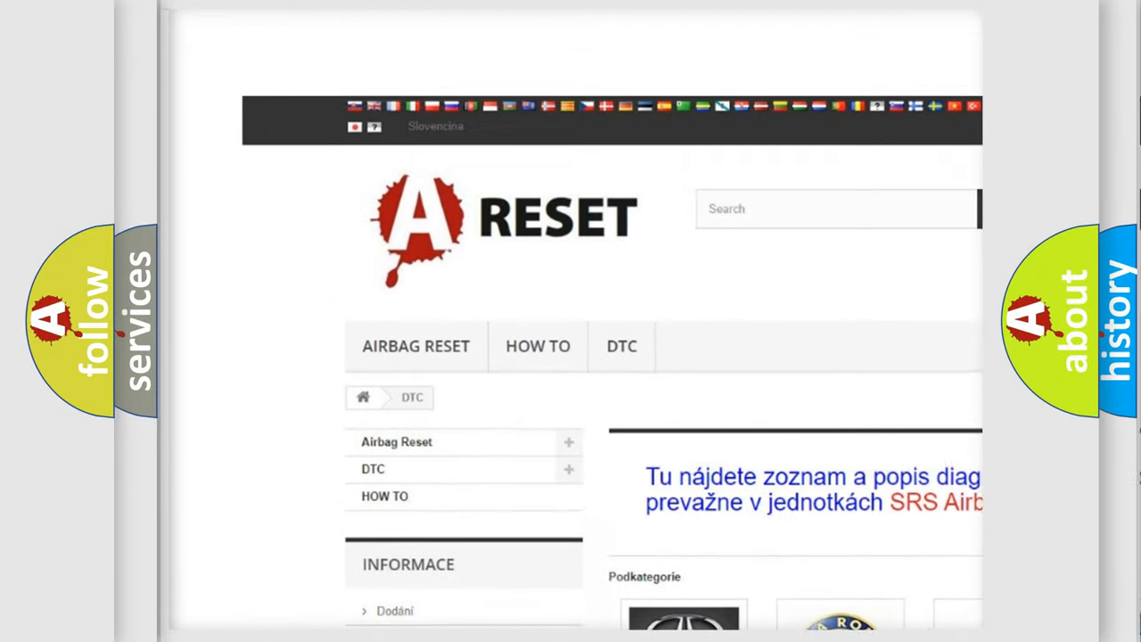
# Step: Scroll the DTC brand catalogue, choose Lincoln, and browse its diagnostic trouble code list
pyautogui.scroll(-3)
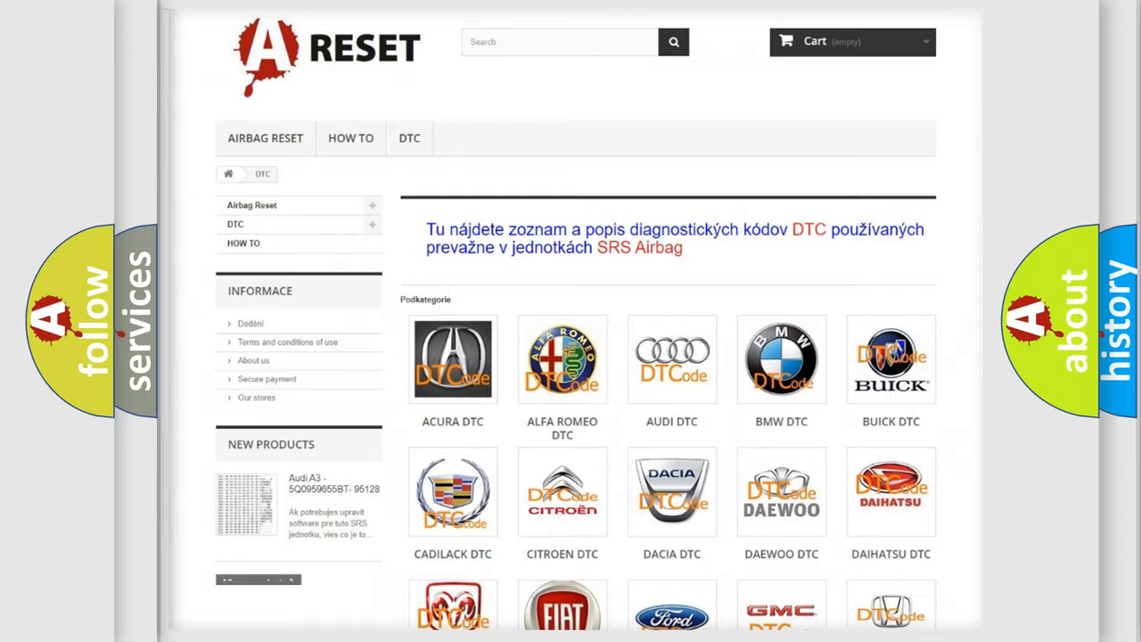
pyautogui.scroll(-3)
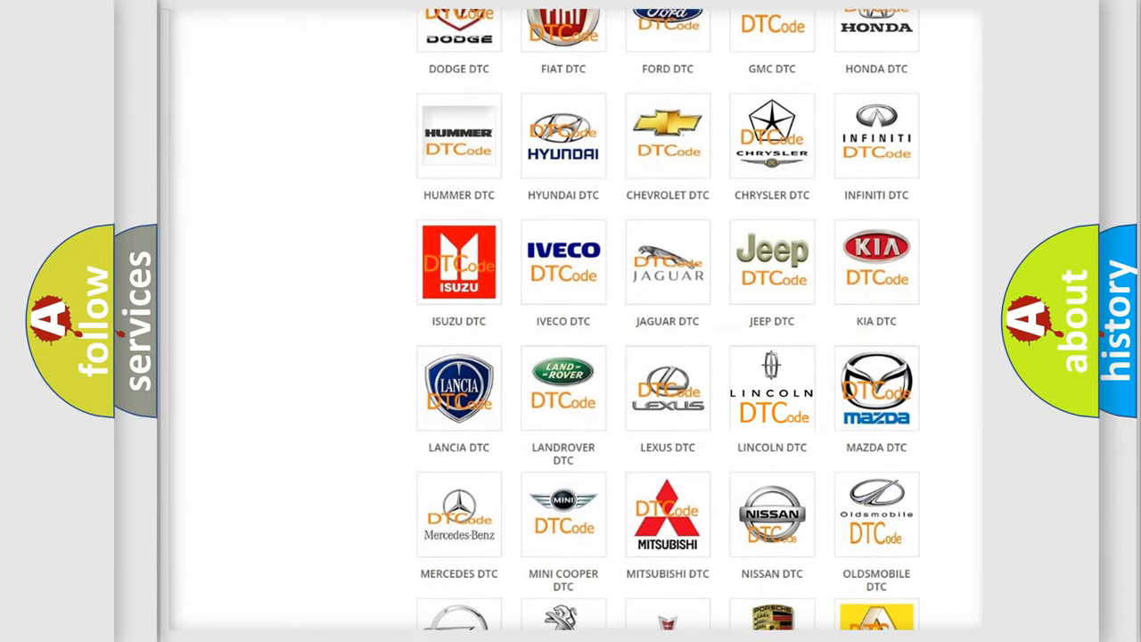
pyautogui.click(772, 388)
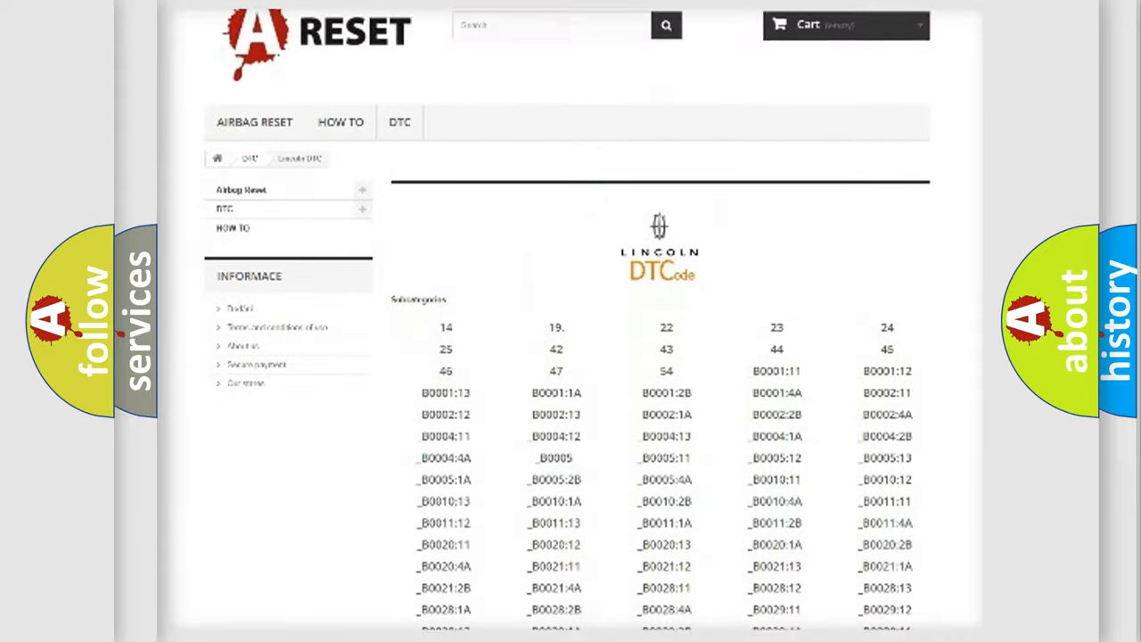
pyautogui.scroll(-3)
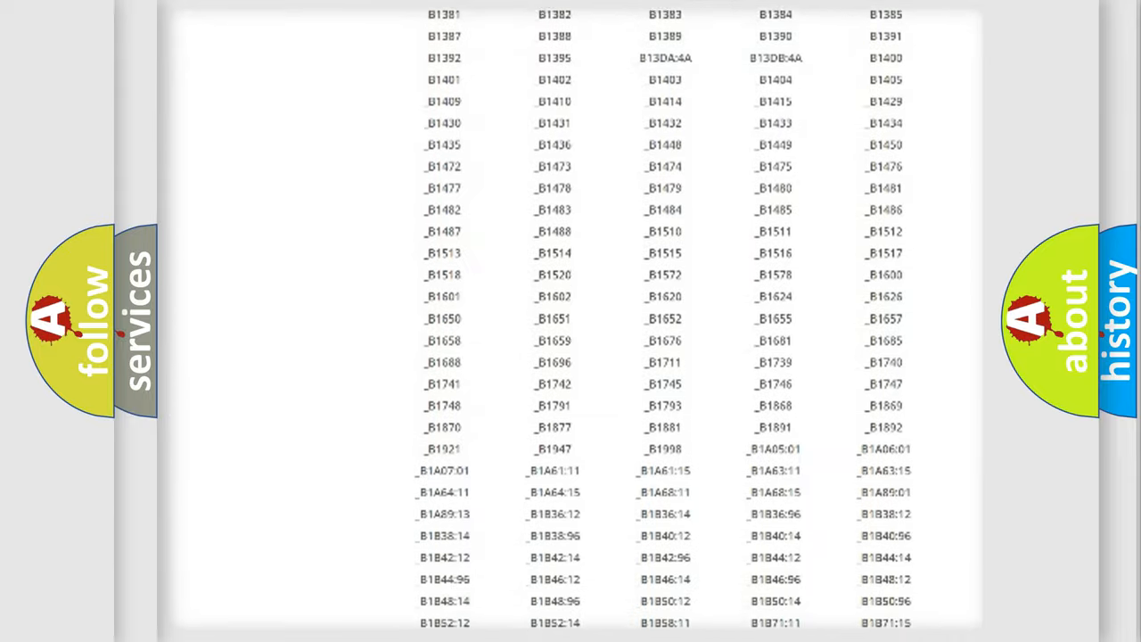